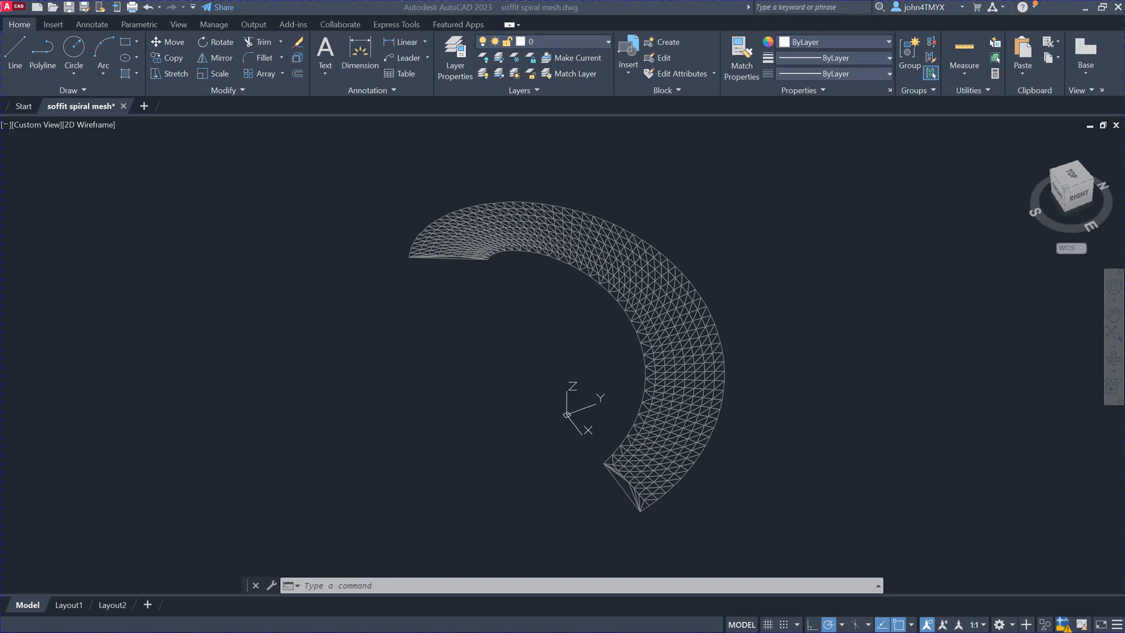
mouse_move(722, 310)
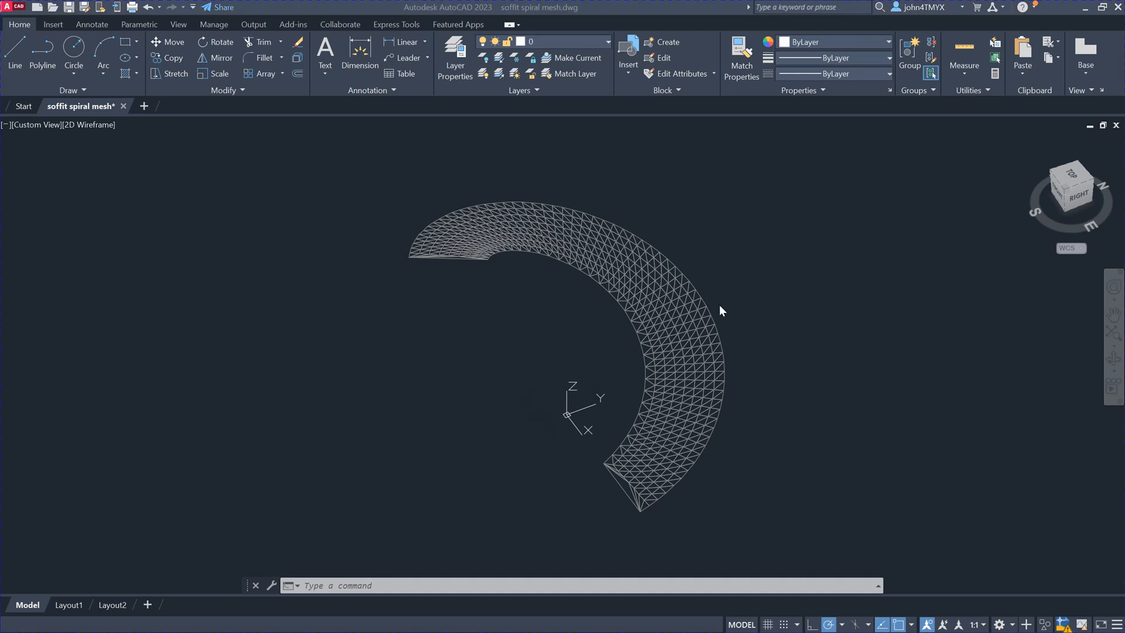
mouse_move(1110, 361)
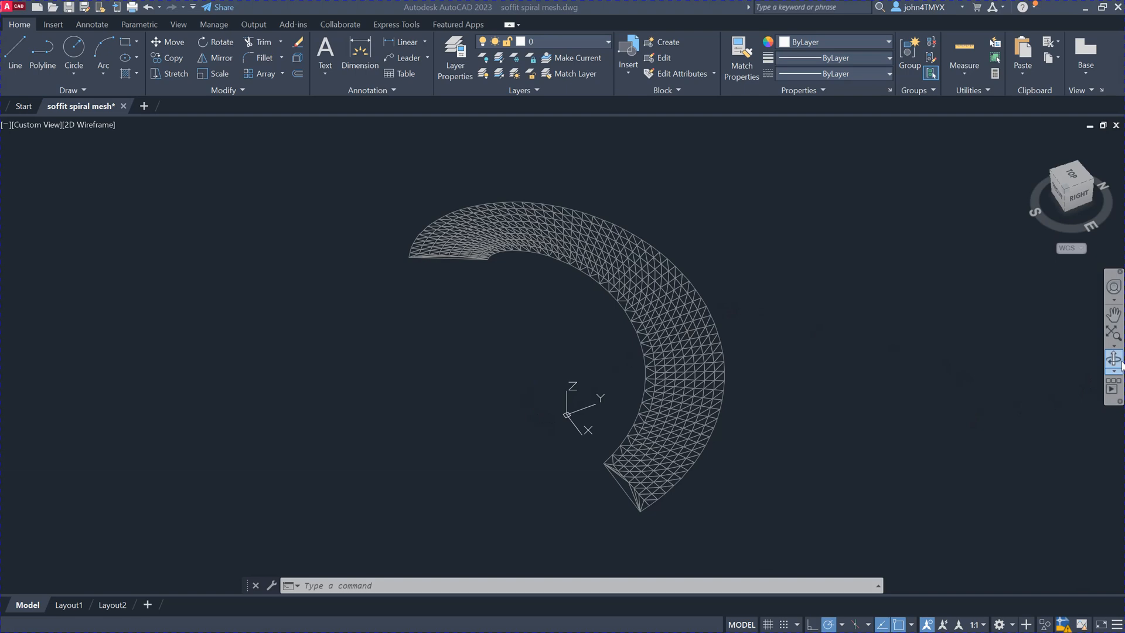
Step: Orbit the twisted mesh to view it from behind, edge-on, from the right and near-top
left_click(757, 435)
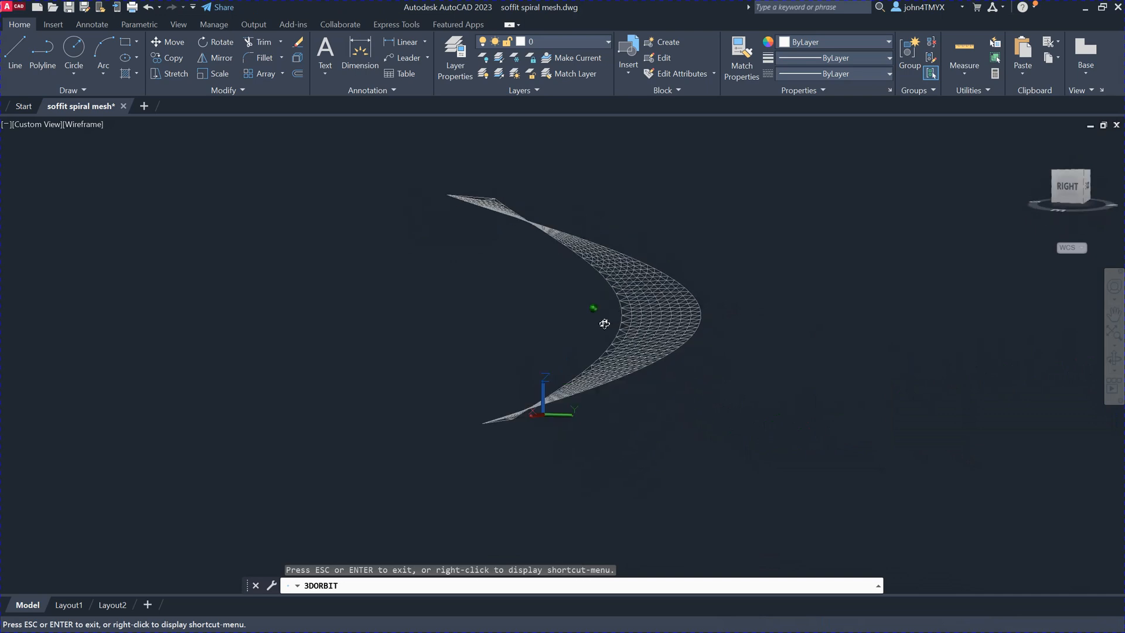
left_click_drag(604, 322, 612, 328)
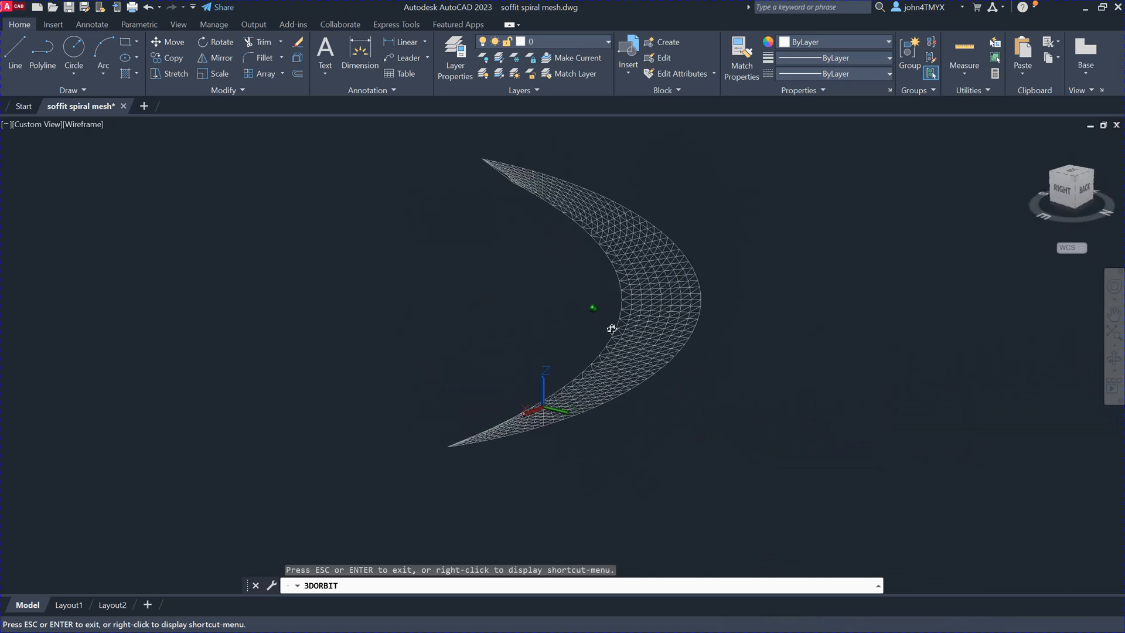
left_click_drag(611, 329, 715, 243)
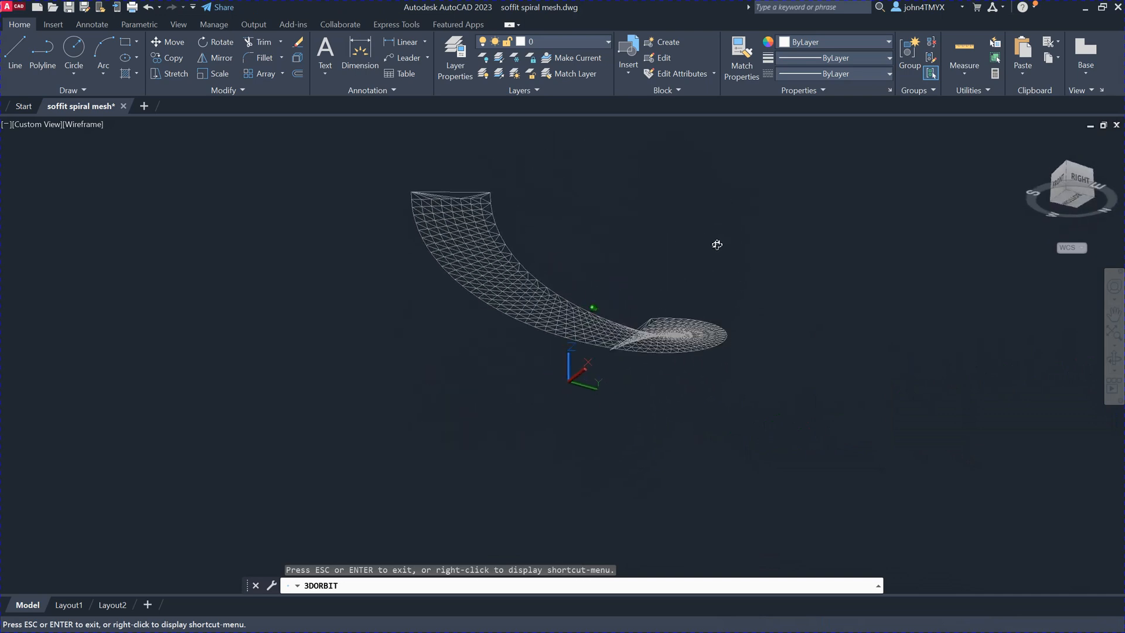
left_click_drag(716, 244, 626, 354)
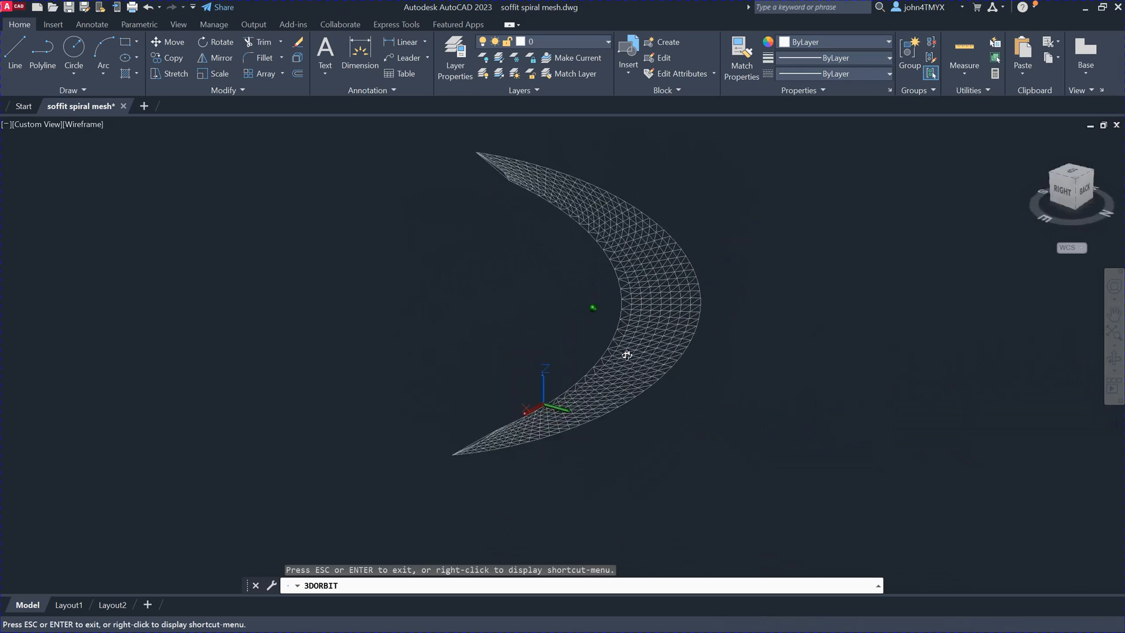
left_click_drag(627, 354, 567, 296)
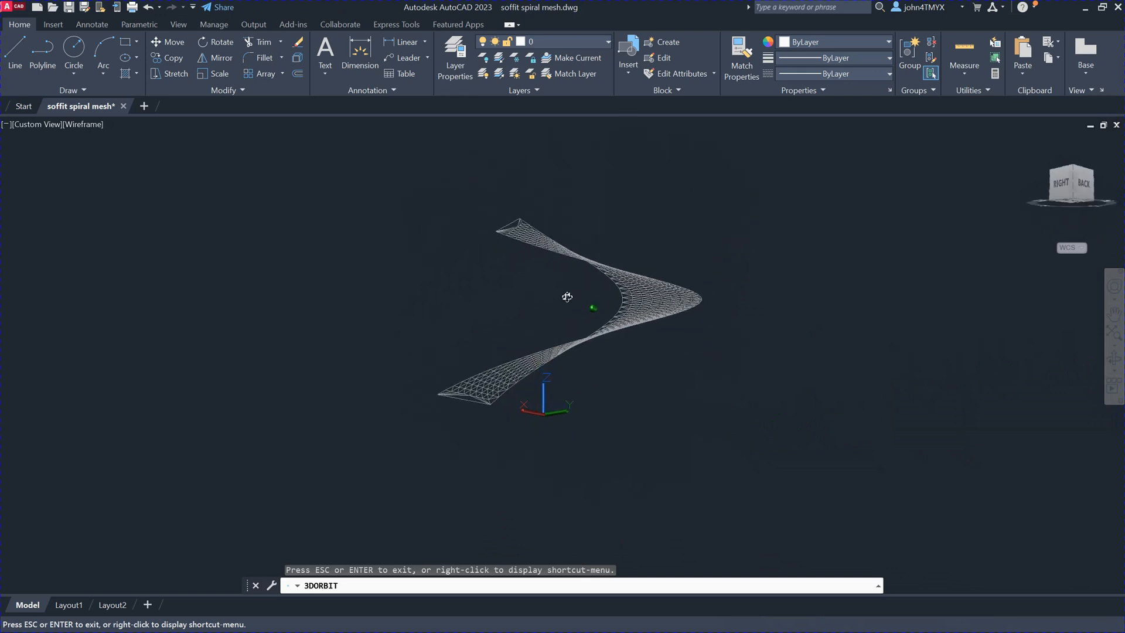
left_click_drag(567, 296, 647, 305)
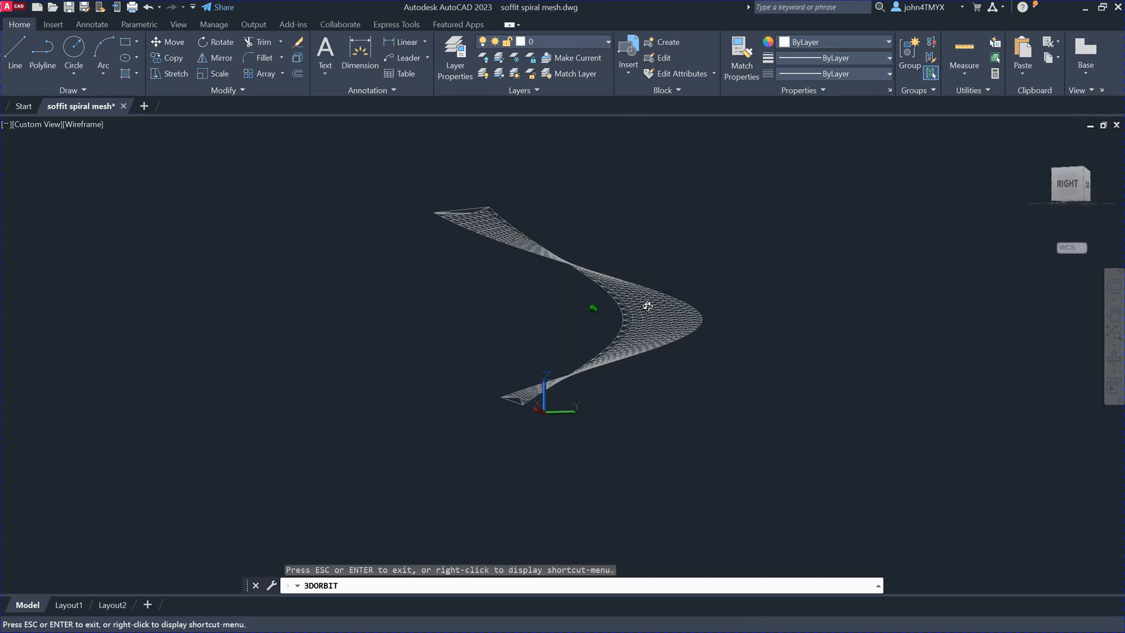
left_click_drag(646, 306, 642, 403)
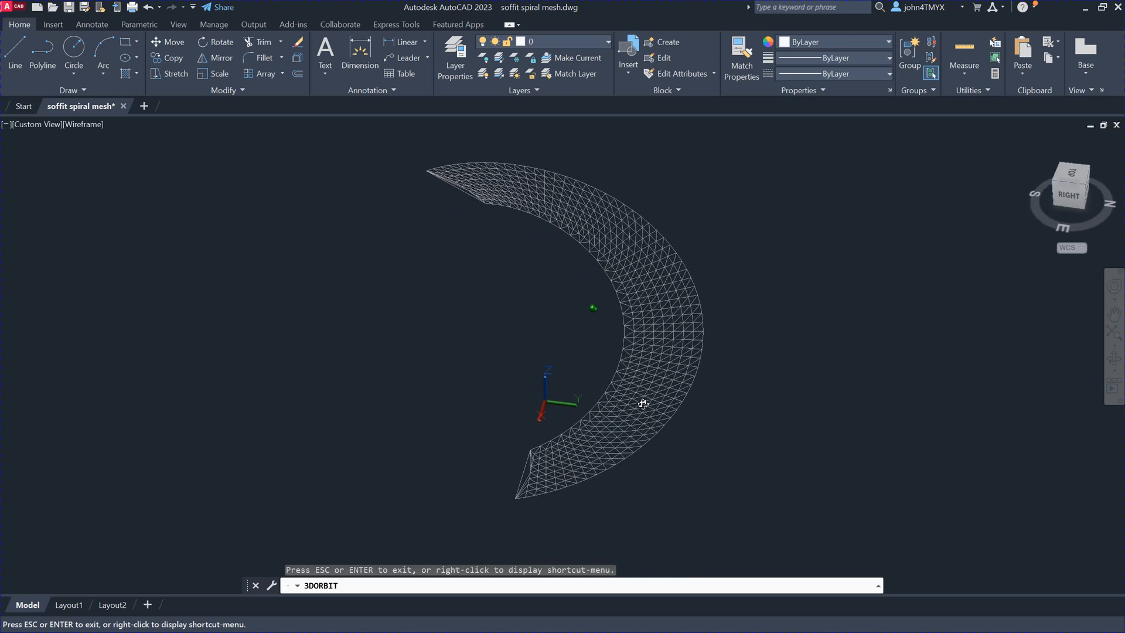
left_click_drag(642, 402, 597, 407)
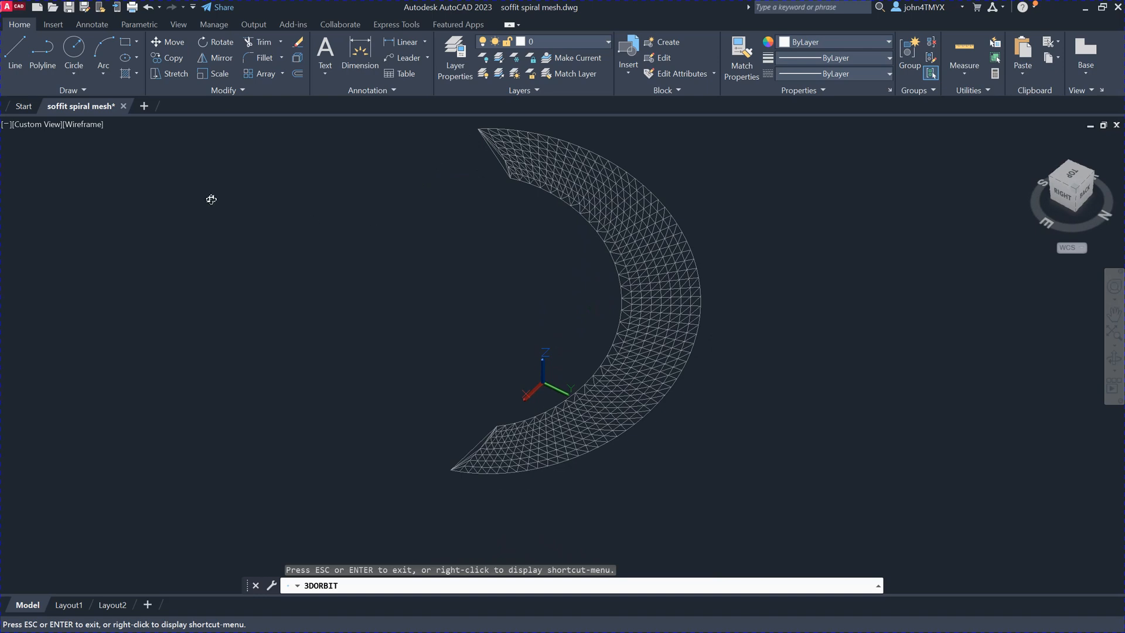
Step: Trace a spline along the mesh's lower end, cancel it, then begin another spline point by point
left_click(84, 90)
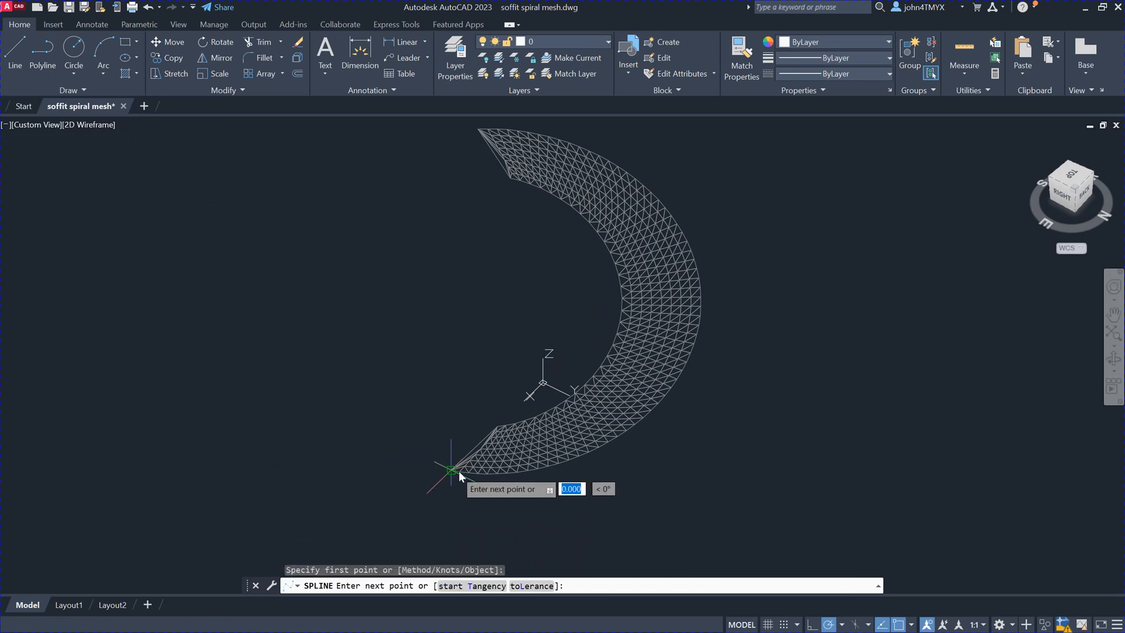
left_click(449, 469)
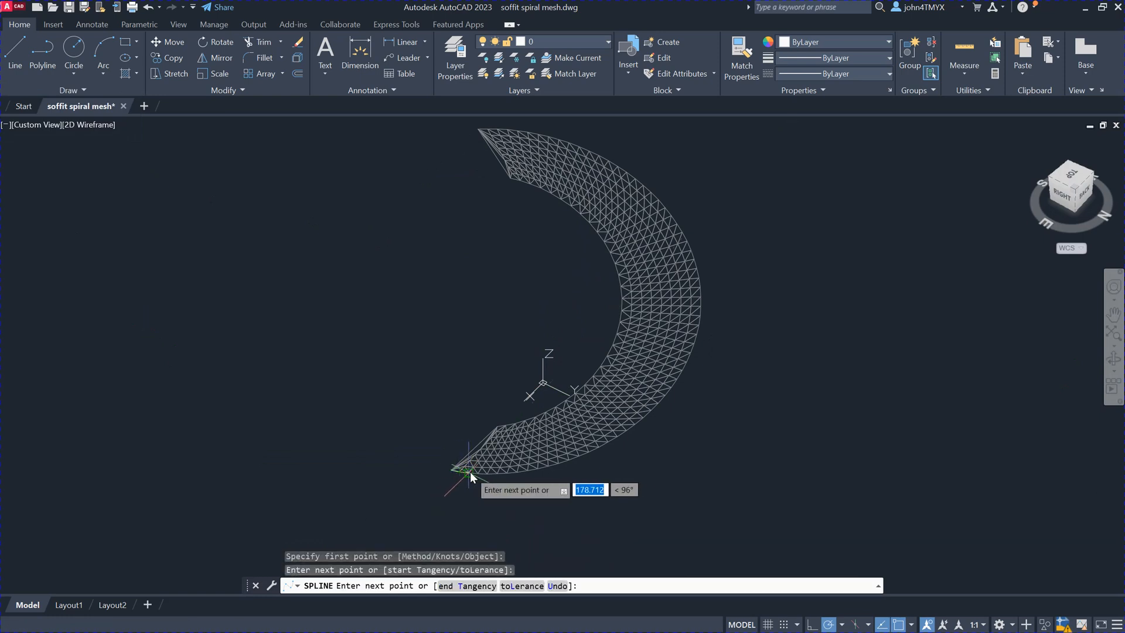
left_click(469, 480)
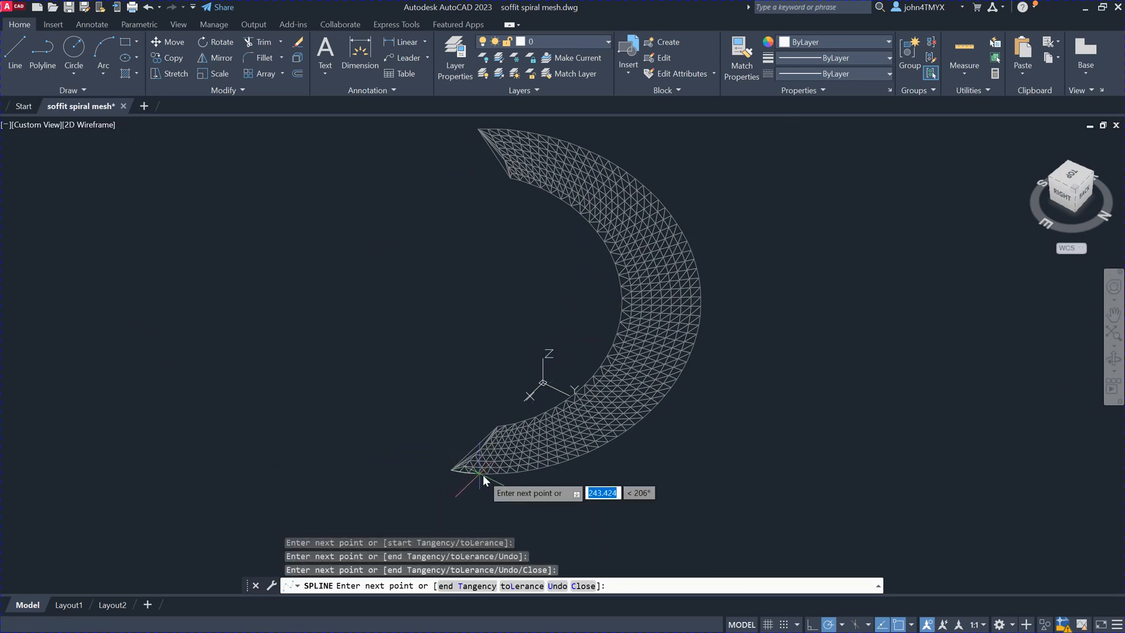
mouse_move(519, 477)
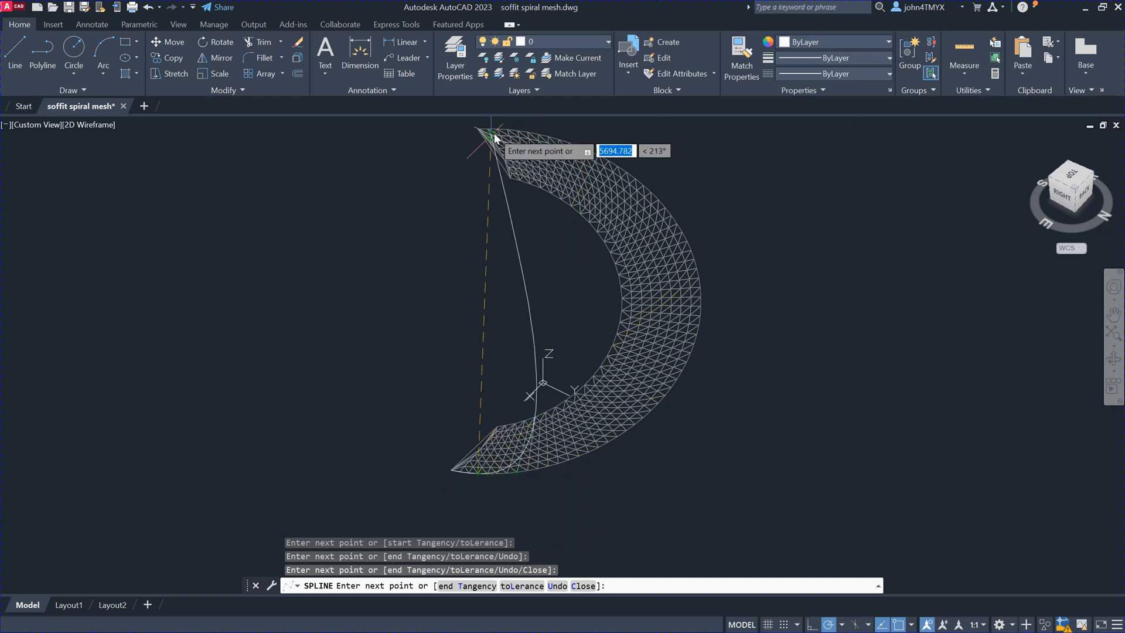
mouse_move(503, 415)
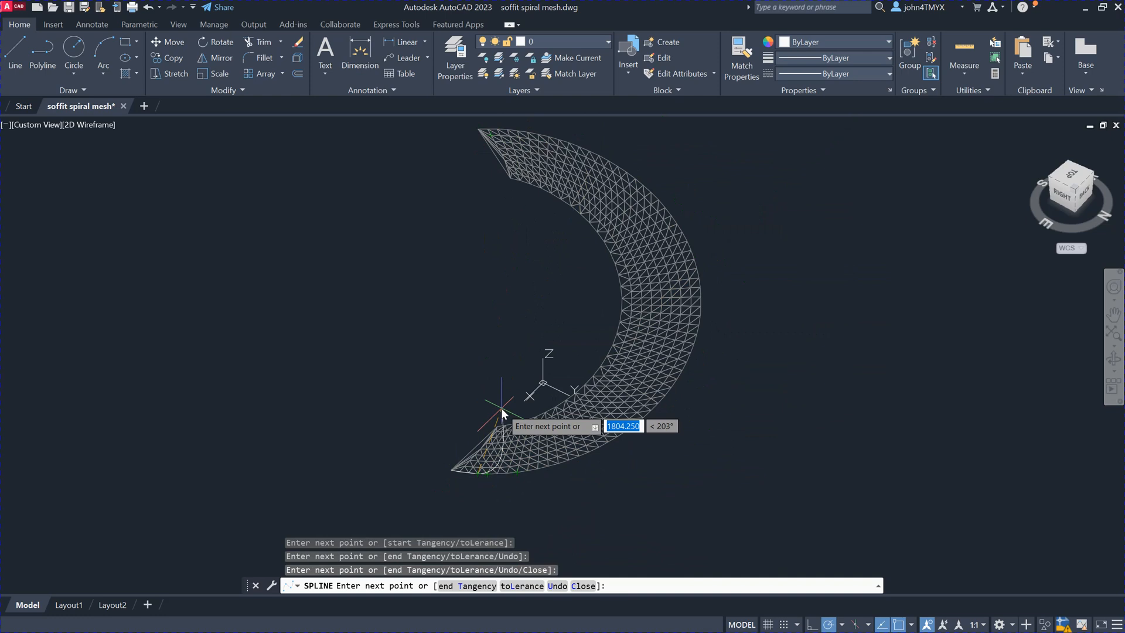
key("Escape")
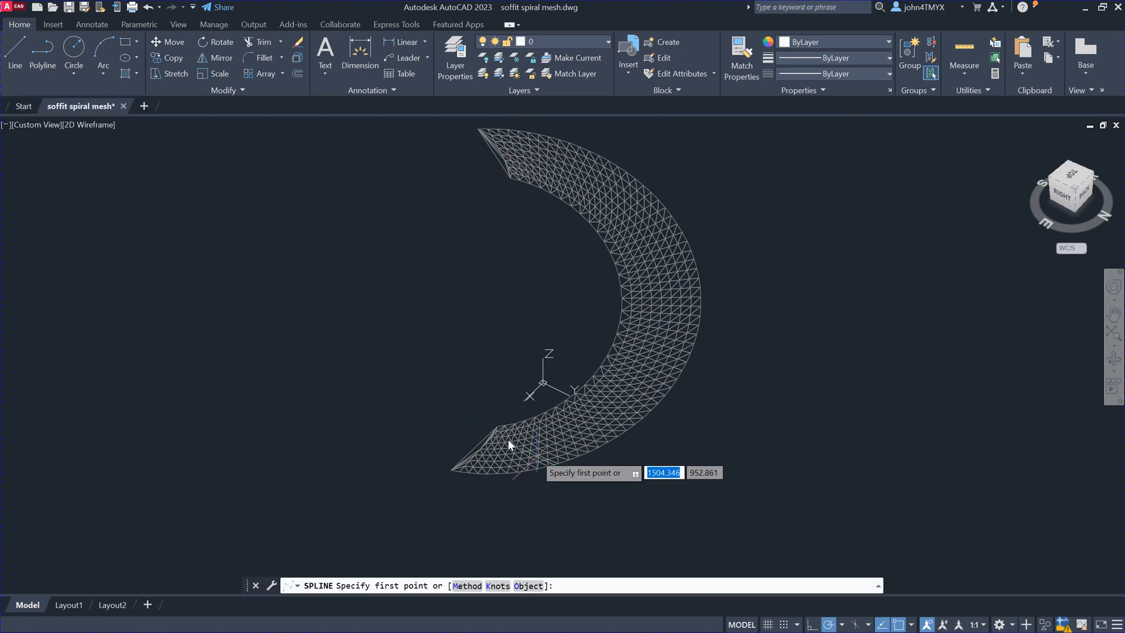
left_click(499, 424)
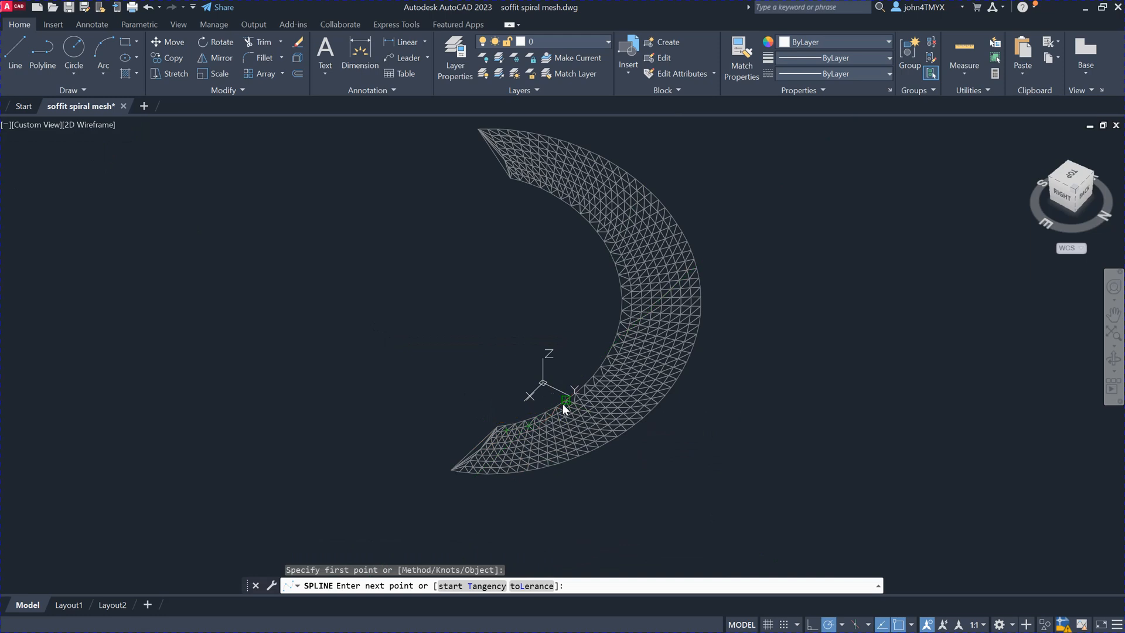
left_click(589, 375)
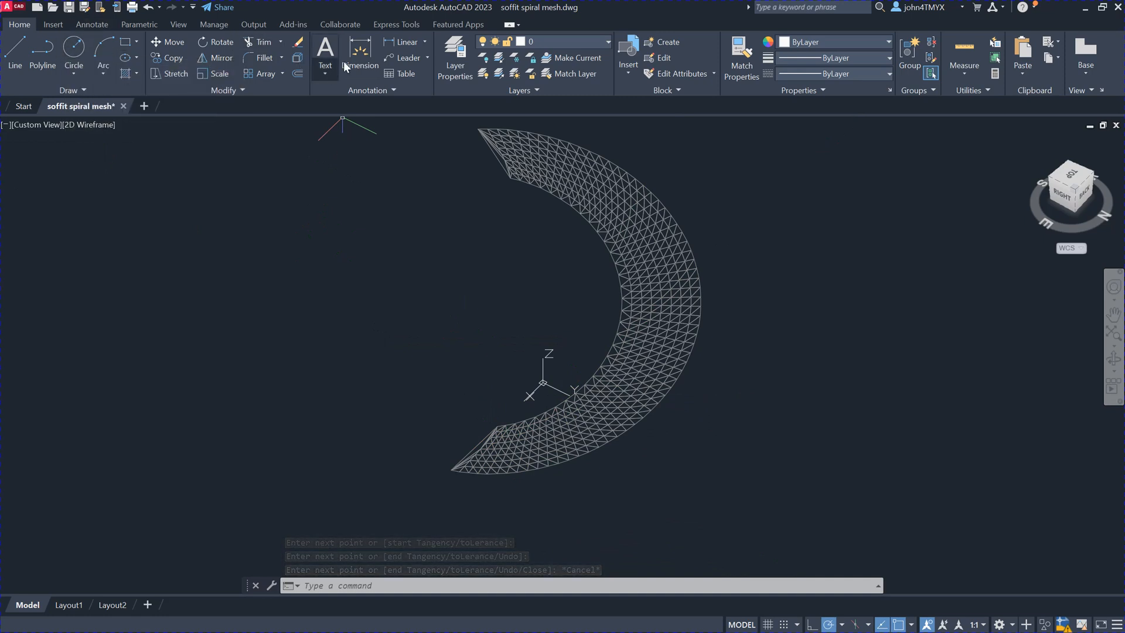
Step: Turn on Layer1 (red edge curves) and Layer2 (green lofted surface) from the layer list
left_click(453, 50)
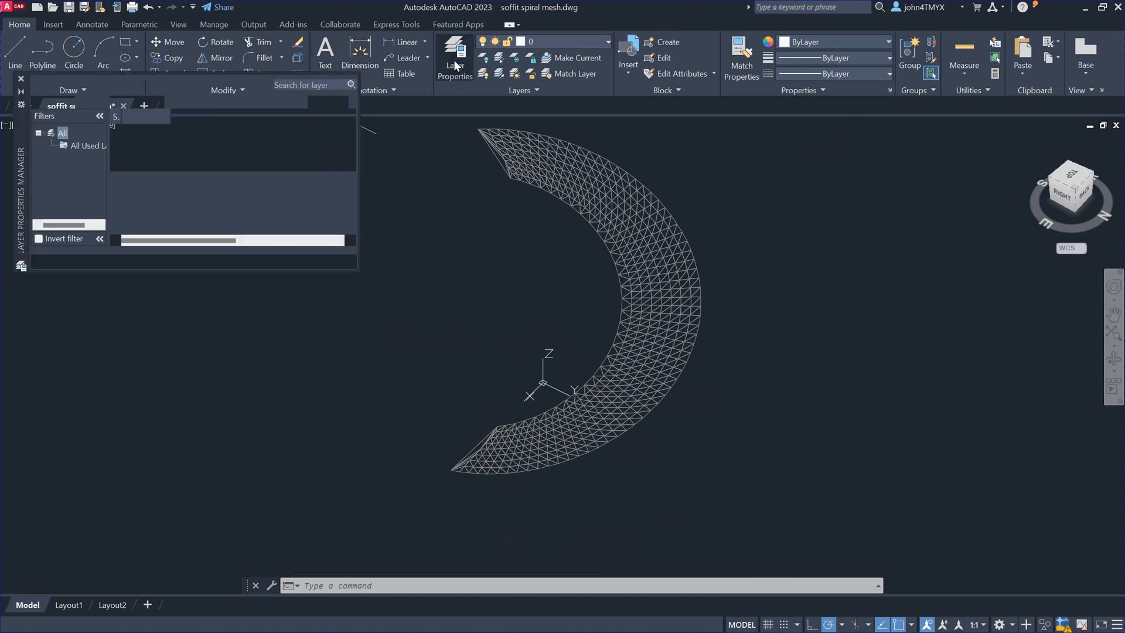
left_click(452, 50)
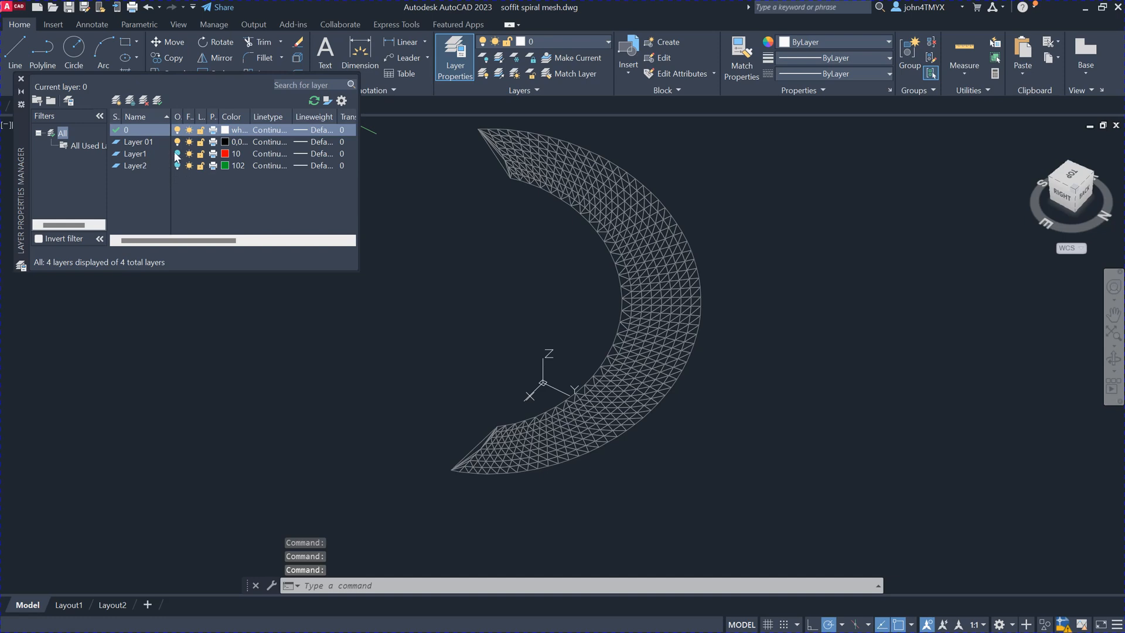
left_click(136, 153)
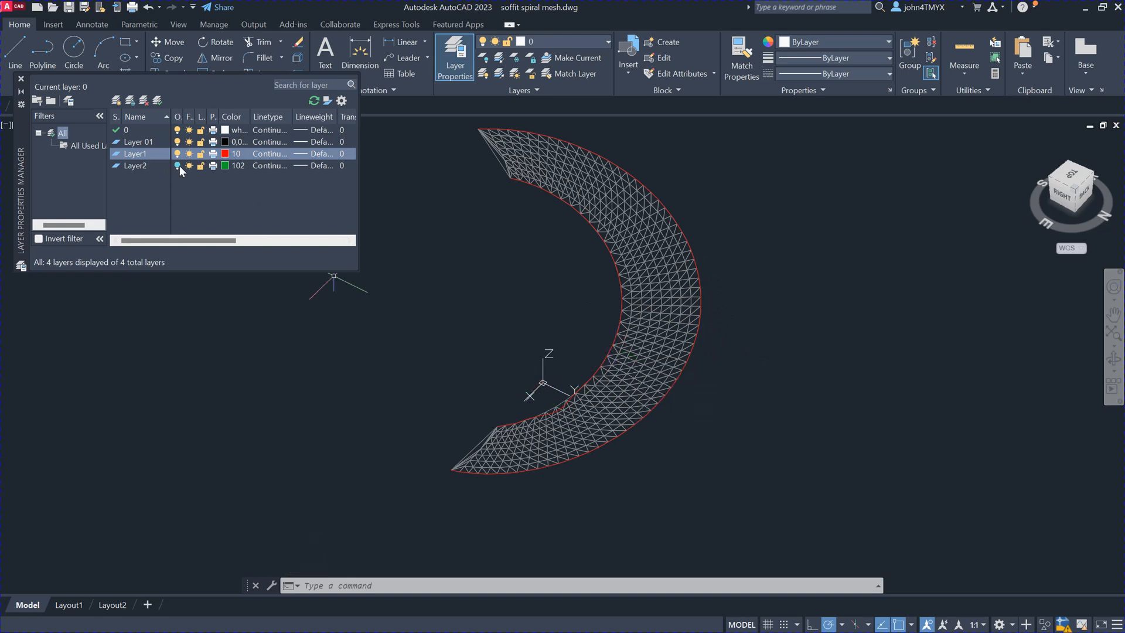
left_click(135, 165)
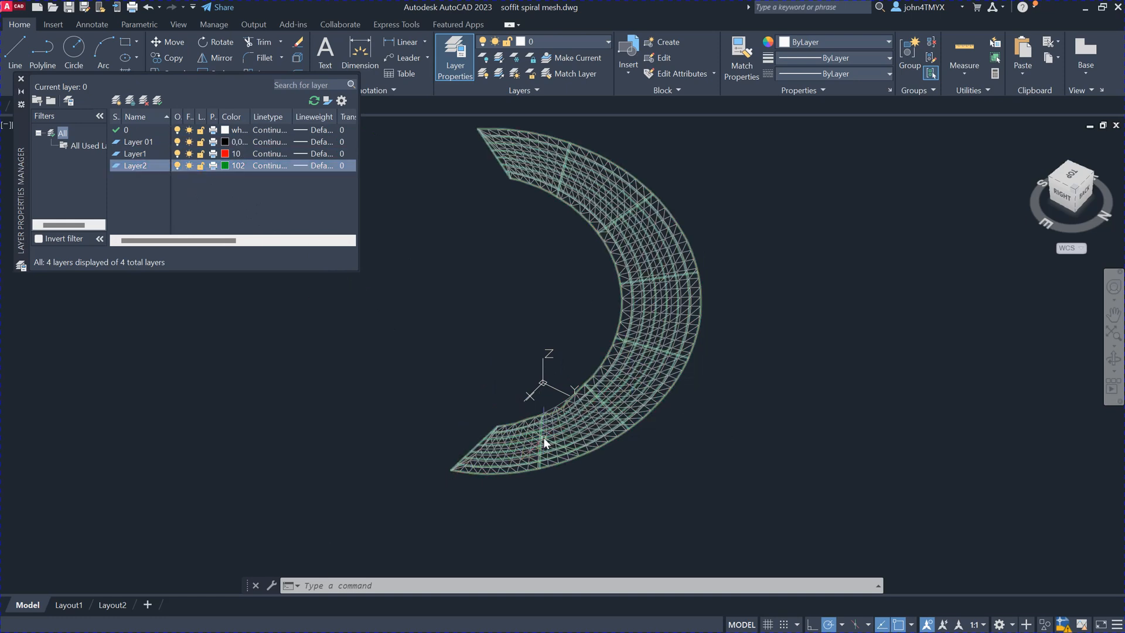
mouse_move(643, 328)
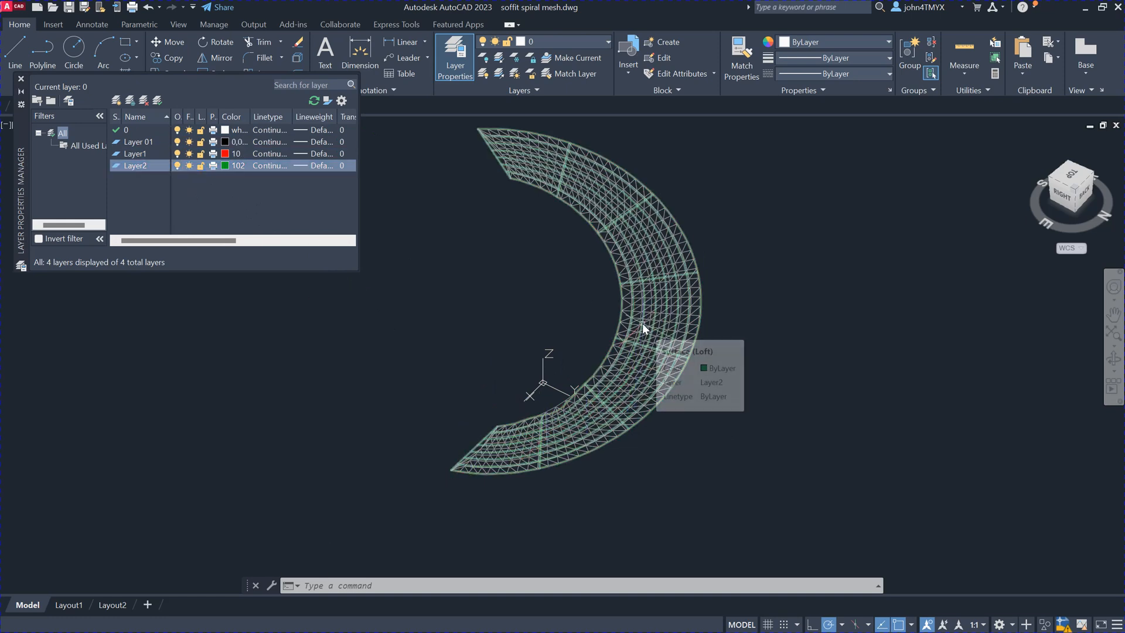
mouse_move(643, 328)
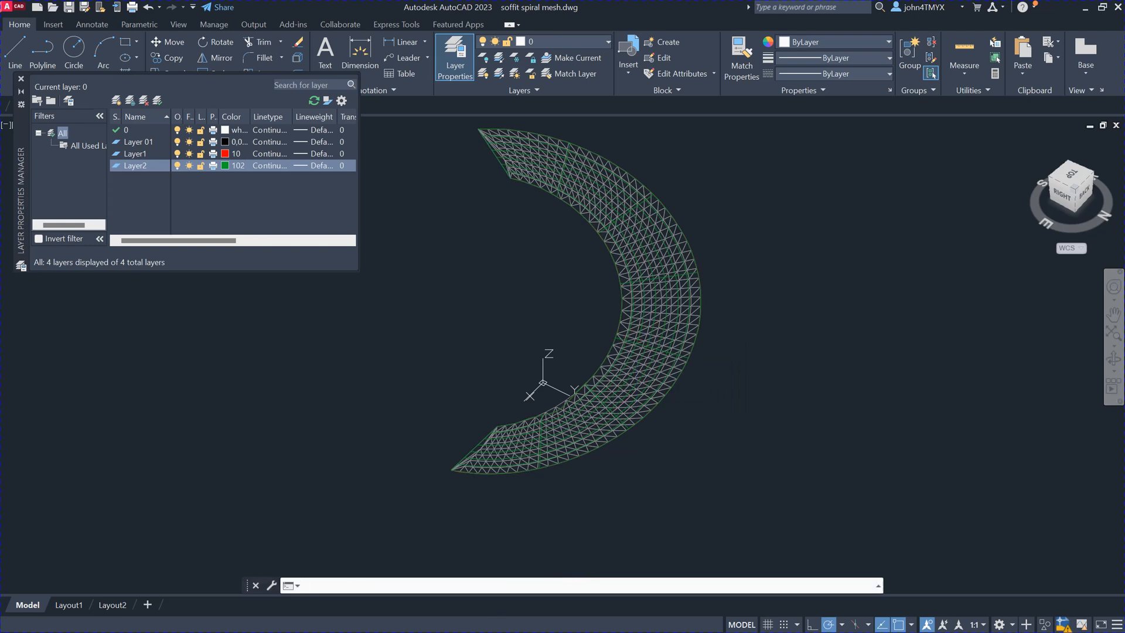
Step: Run UNFOLDSURF via the 'unfo' alias, then restart it ready for surface selection
type("unfold")
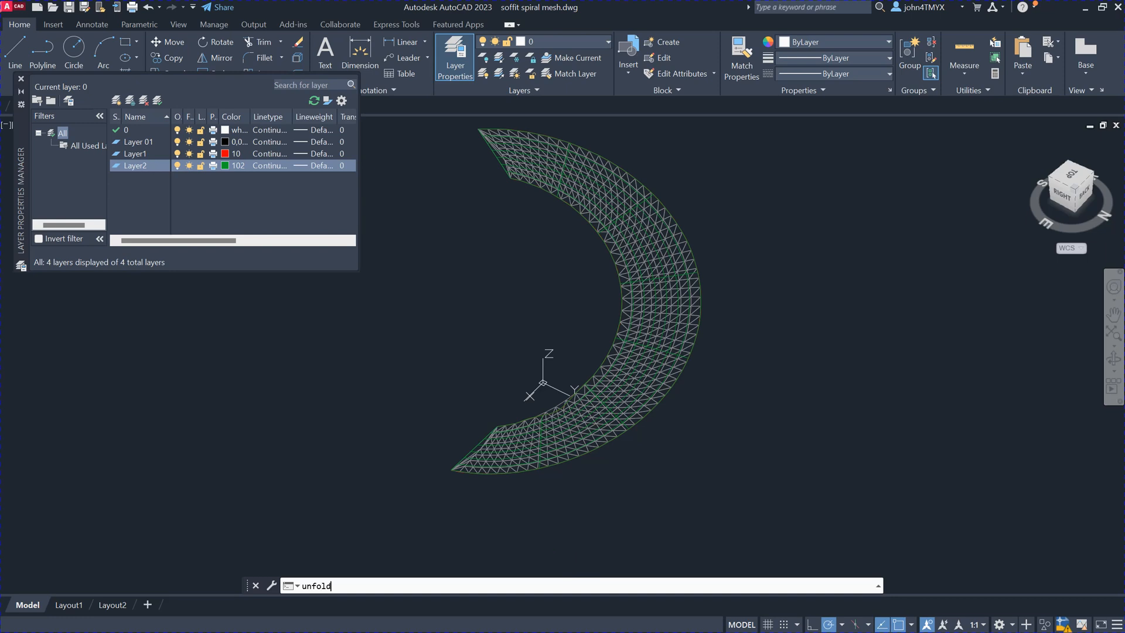
key("Enter")
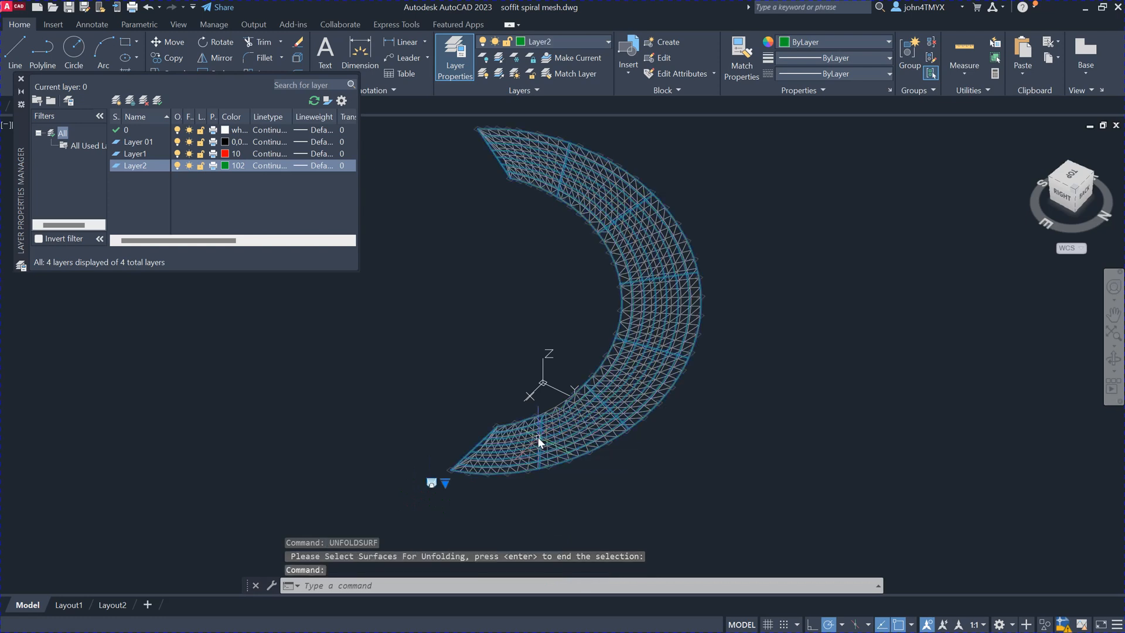
key("Escape")
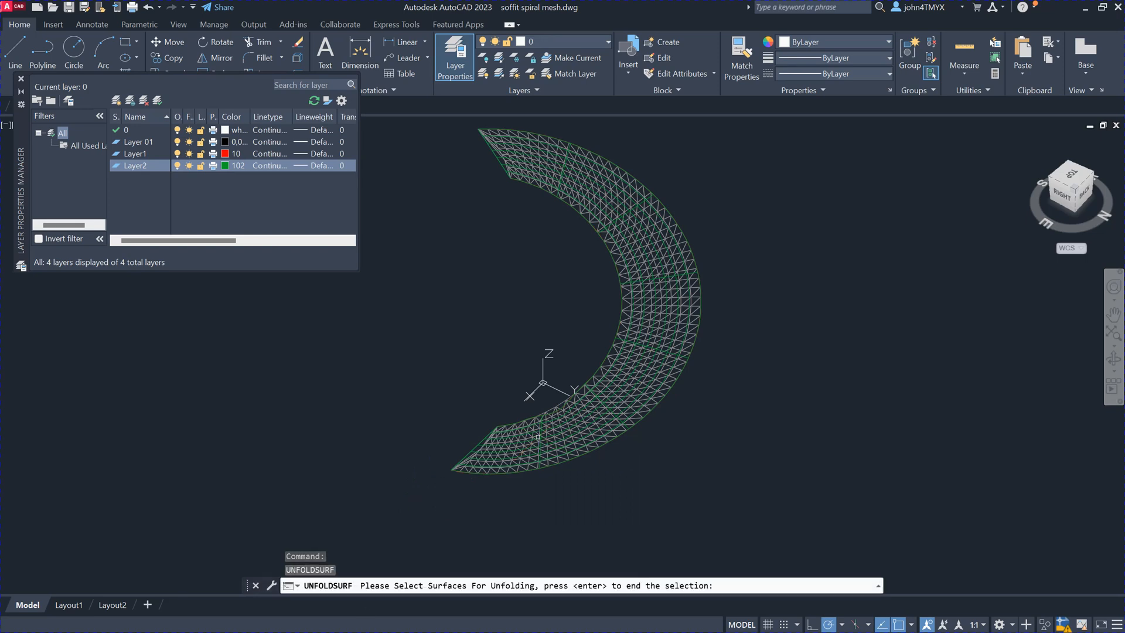
Step: Pick the green lofted surface at the UNFOLDSURF prompt and confirm to flatten it
left_click(615, 405)
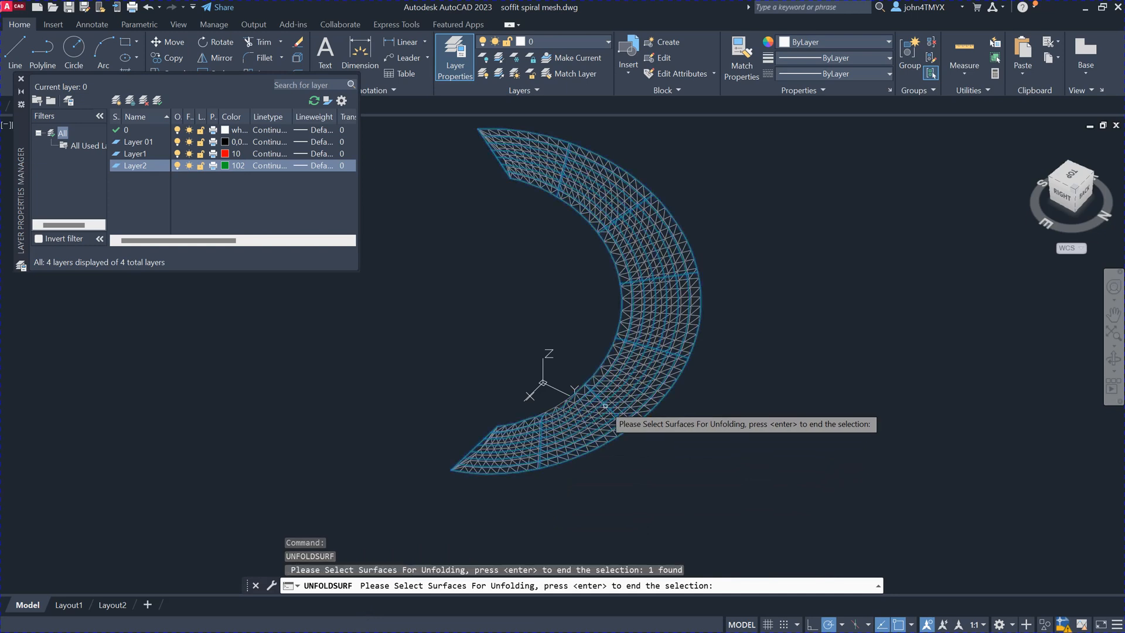
key("enter")
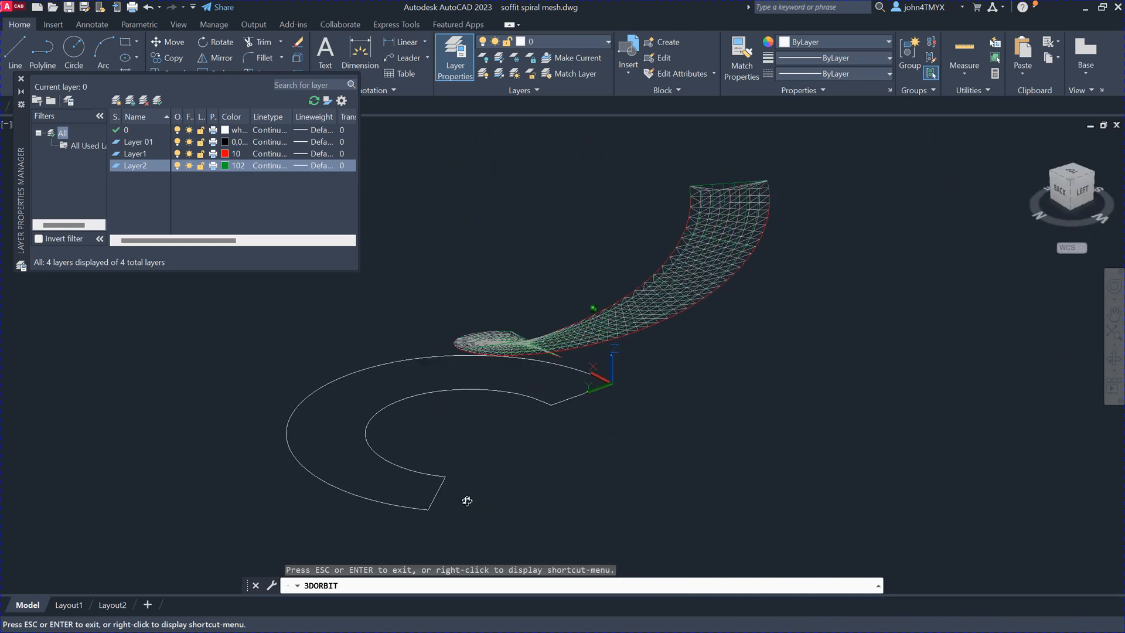
Step: Orbit from a side-on view of the twist to a near top-down view of the outline
left_click_drag(467, 499, 792, 456)
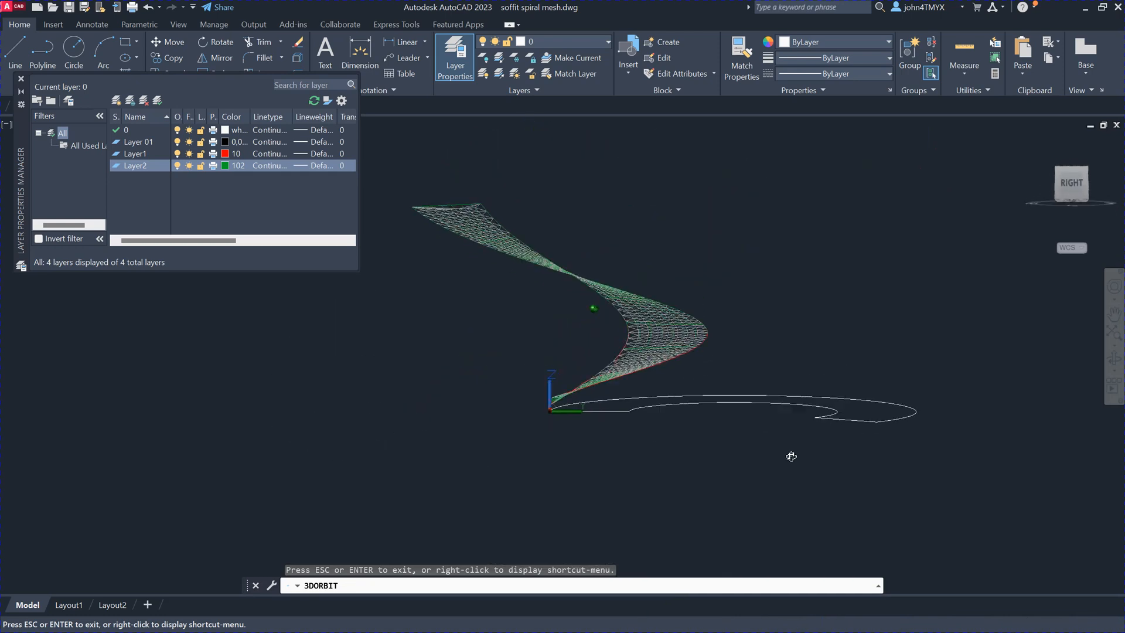
left_click_drag(791, 456, 681, 409)
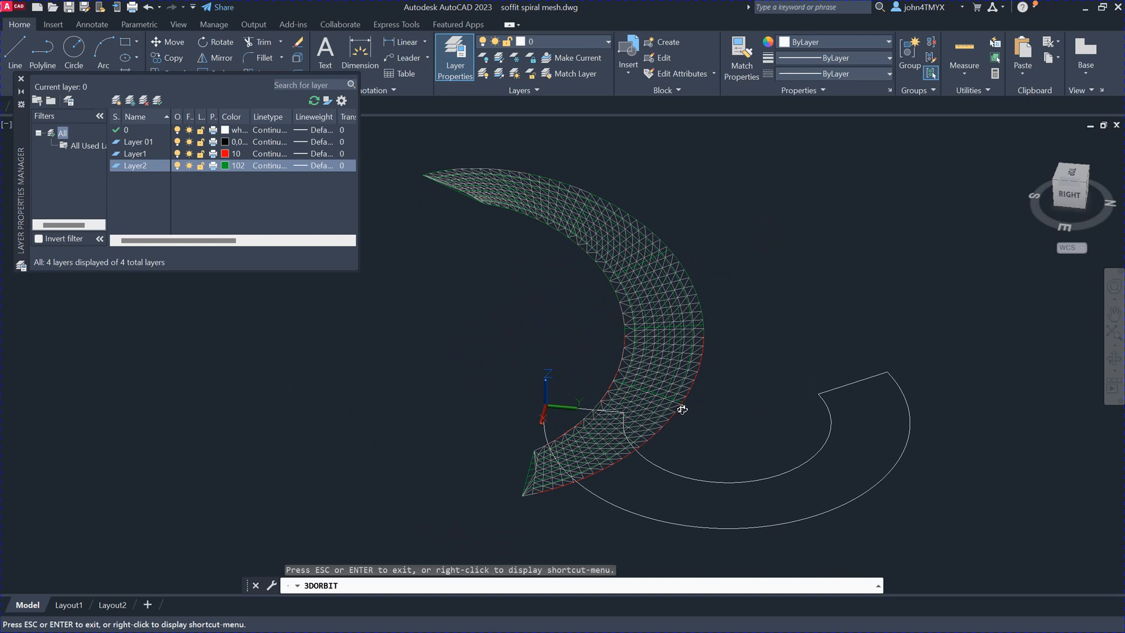
mouse_move(506, 171)
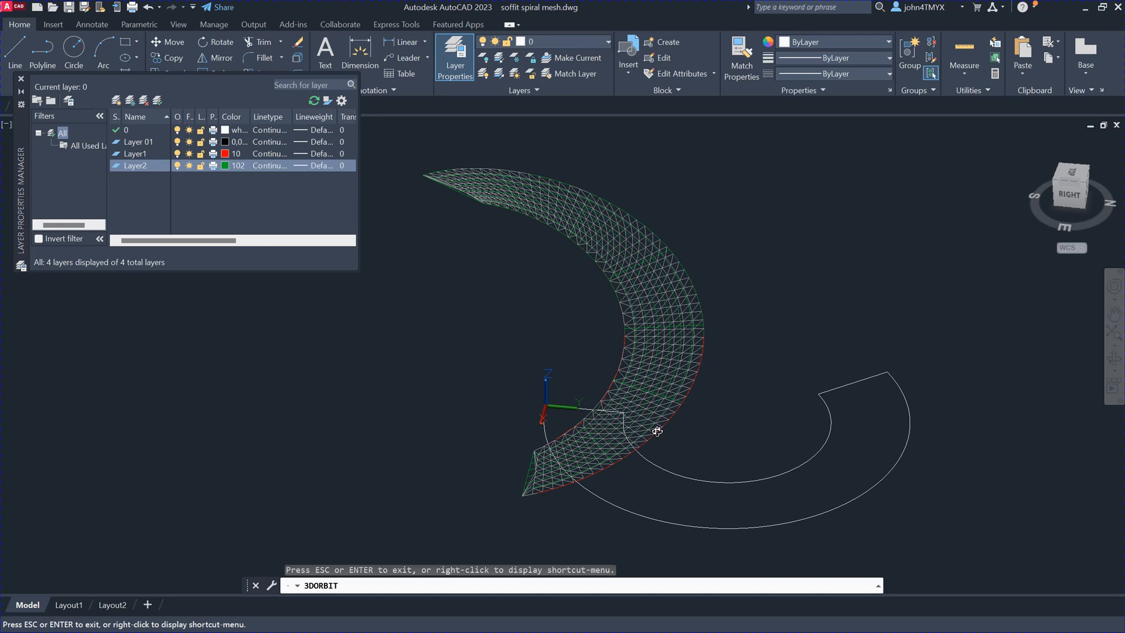
mouse_move(887, 430)
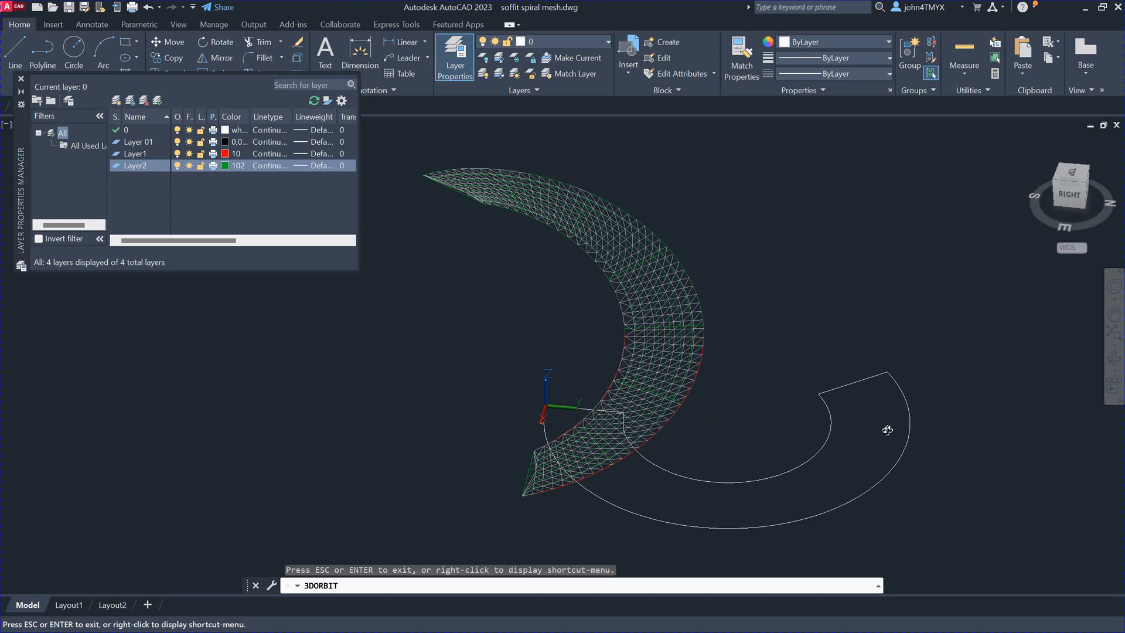
mouse_move(1002, 374)
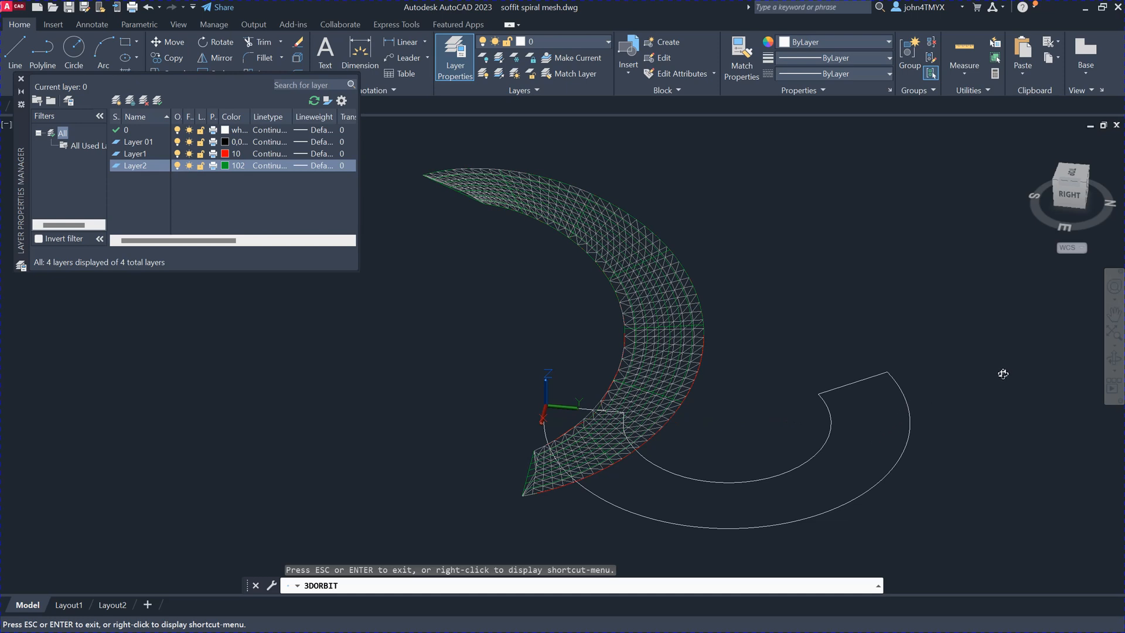